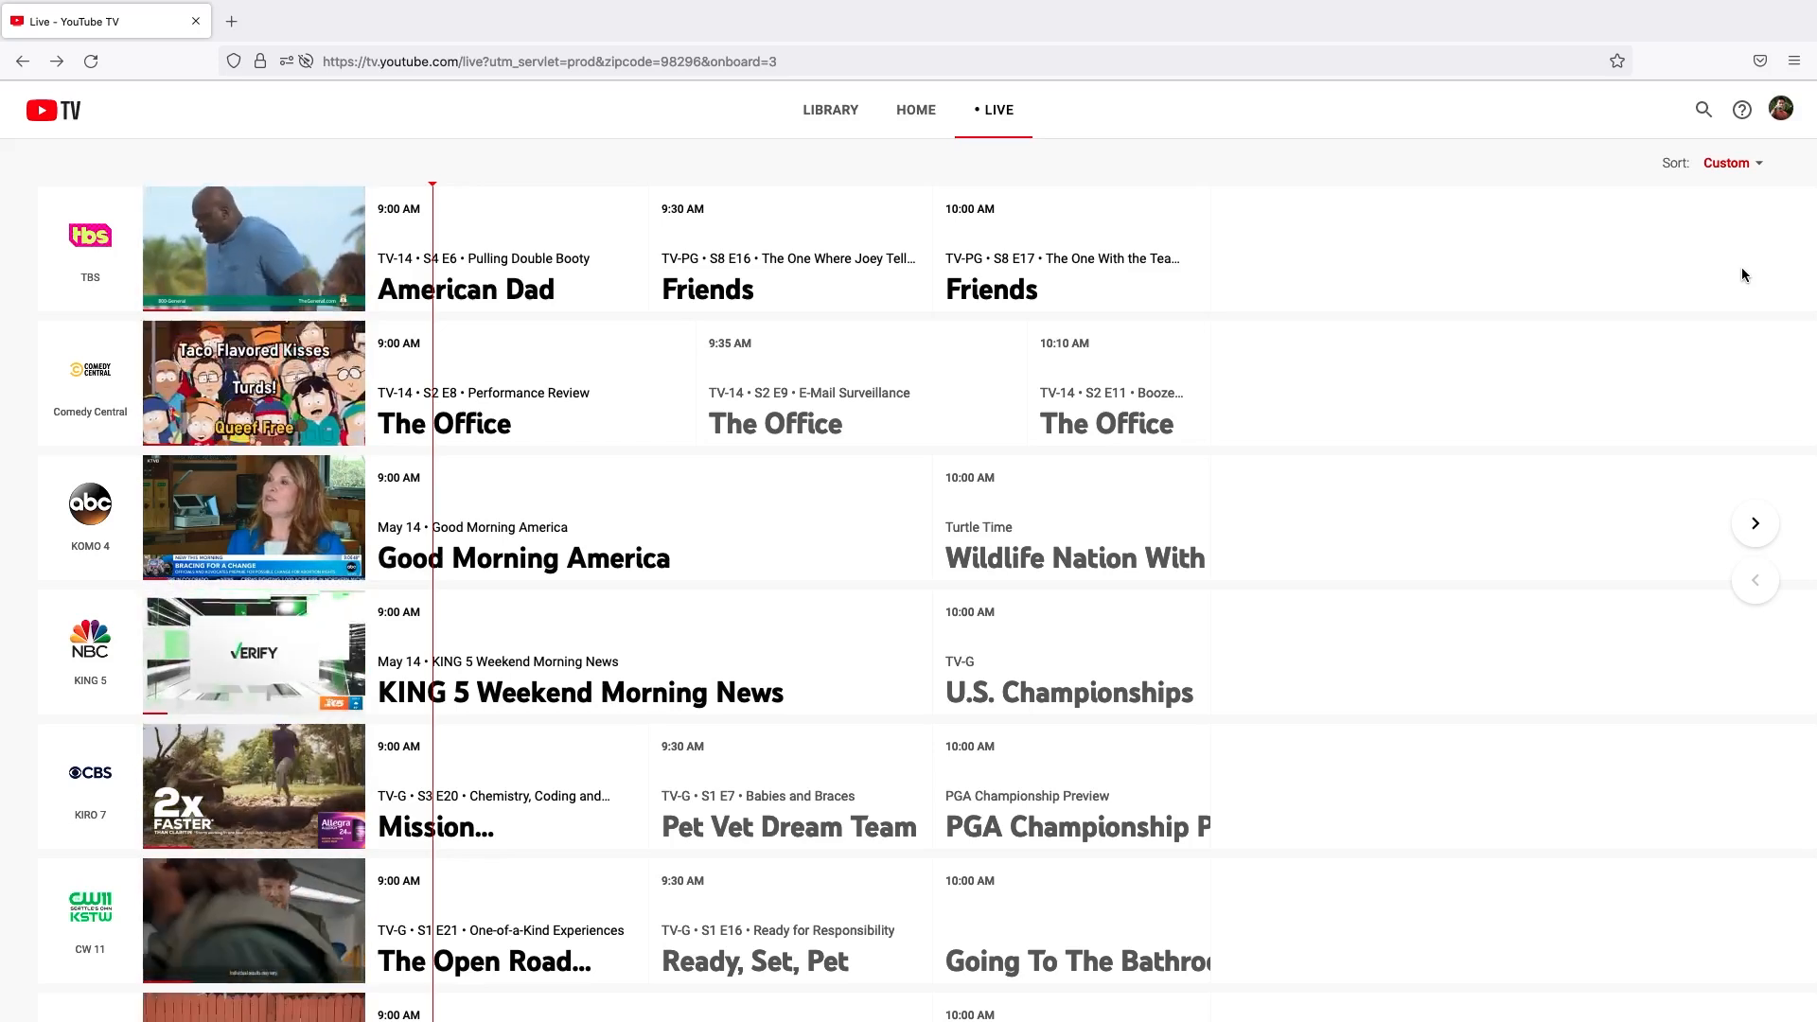
# Reach the Home area settings showing Seattle/Tacoma Area - 98322 via the profile avatar
pyautogui.click(1779, 110)
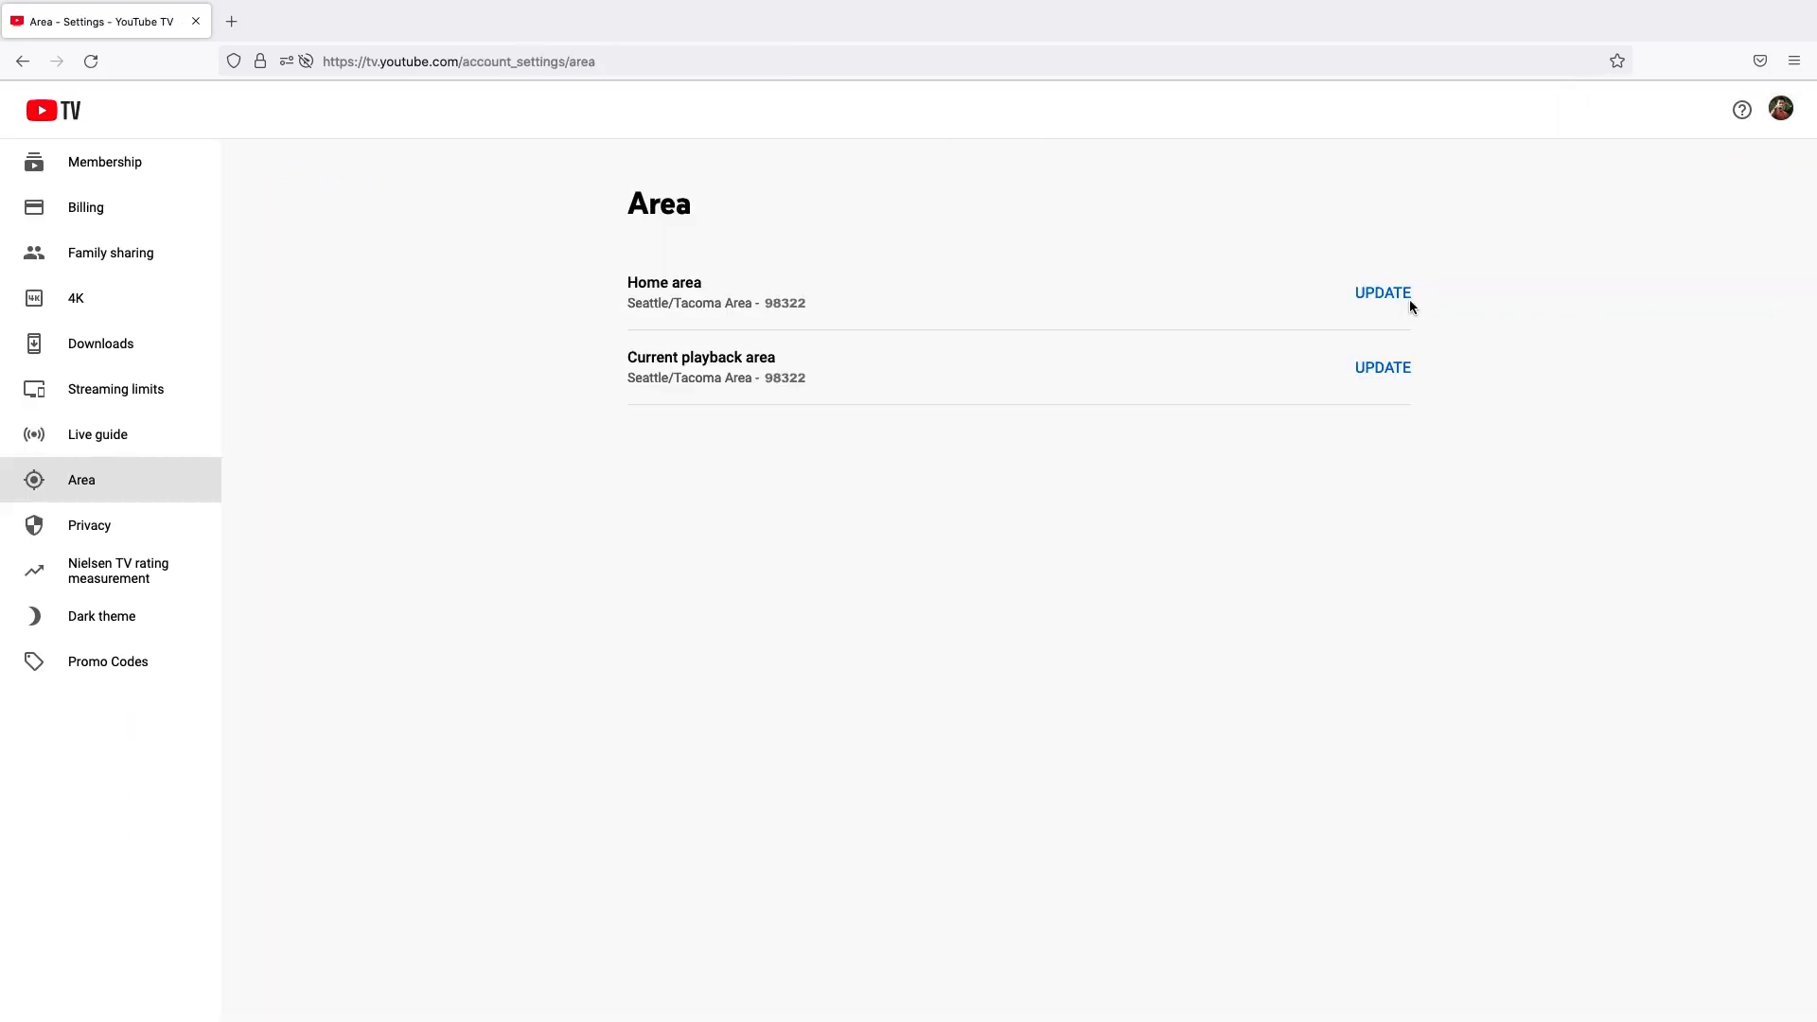
pyautogui.moveTo(1401, 303)
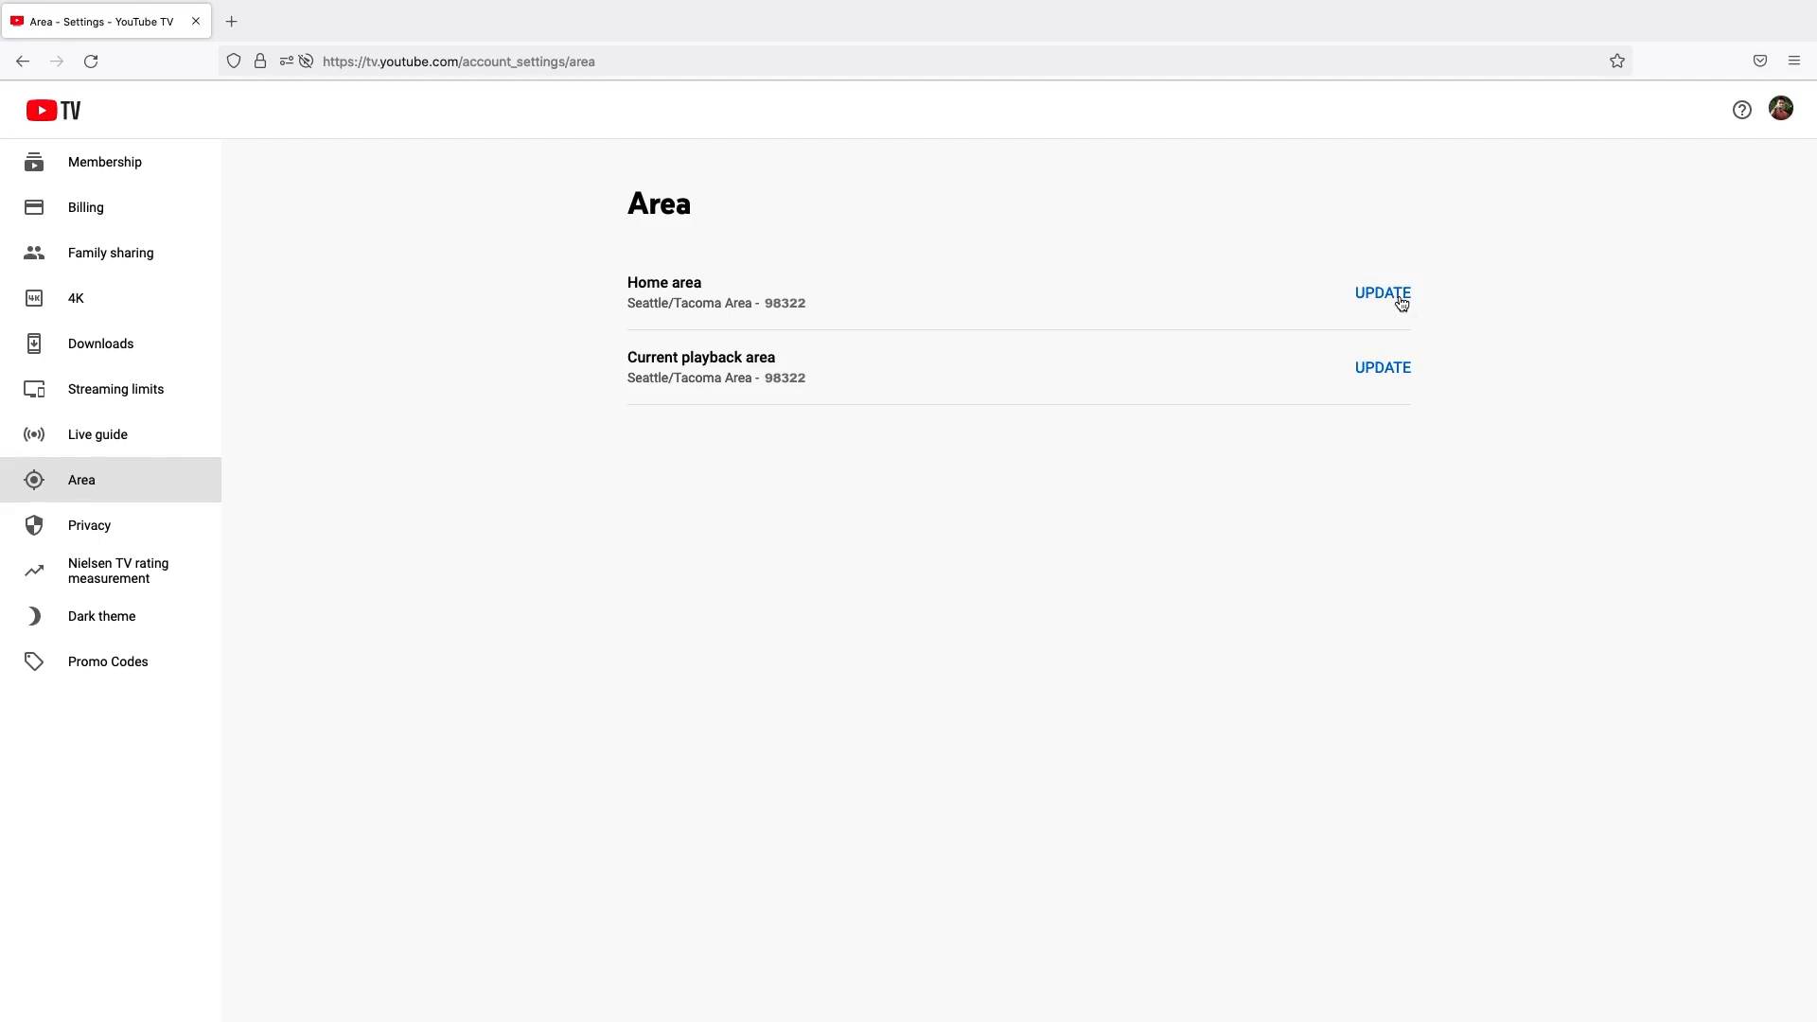
pyautogui.click(1382, 294)
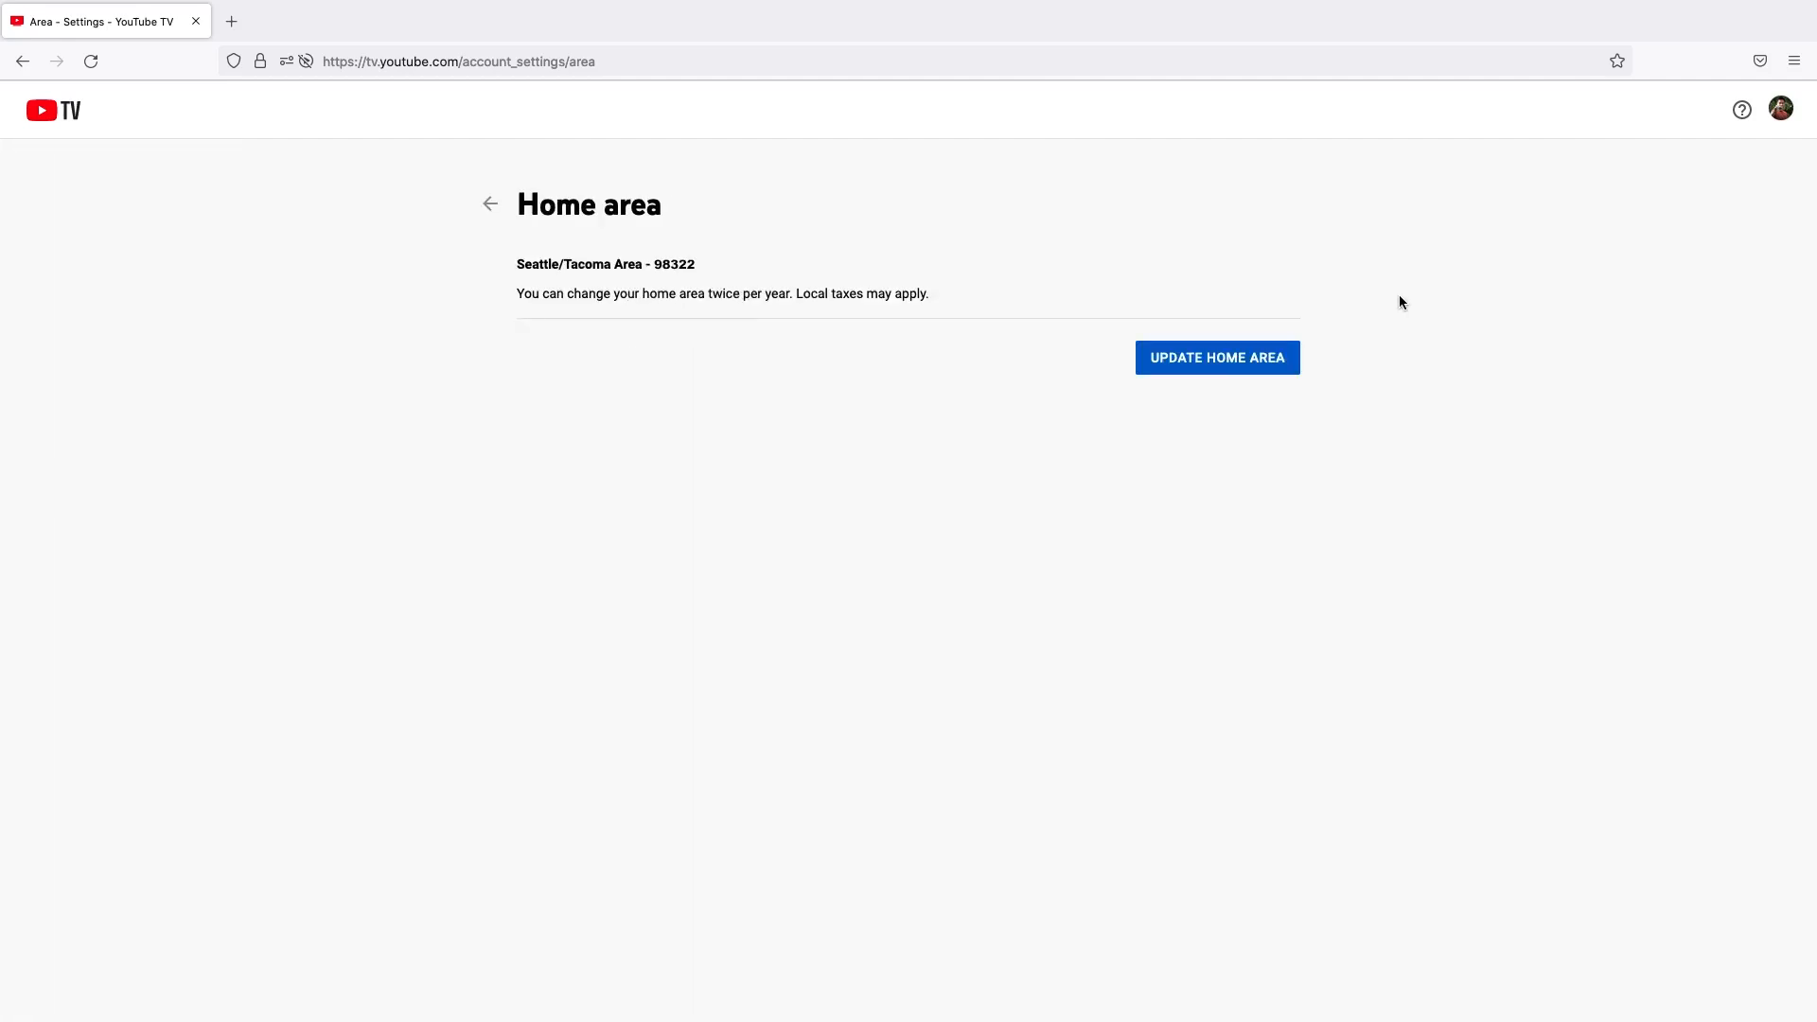
pyautogui.moveTo(1301, 386)
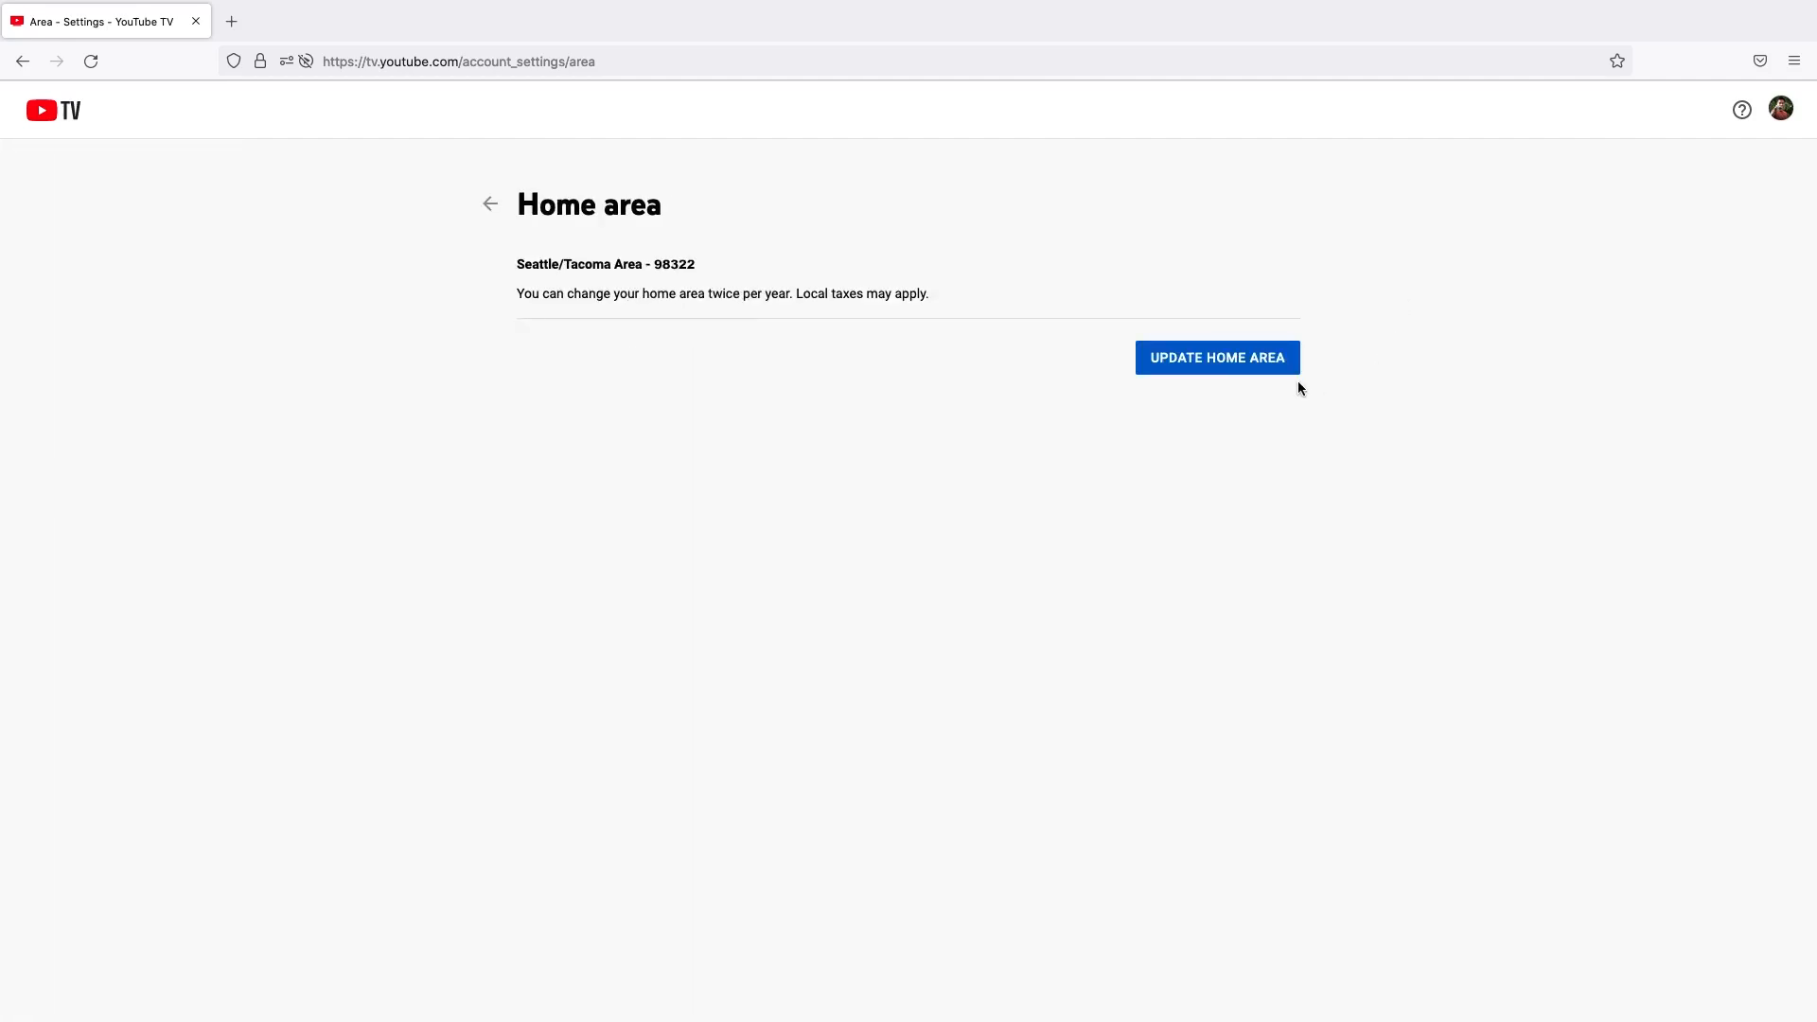